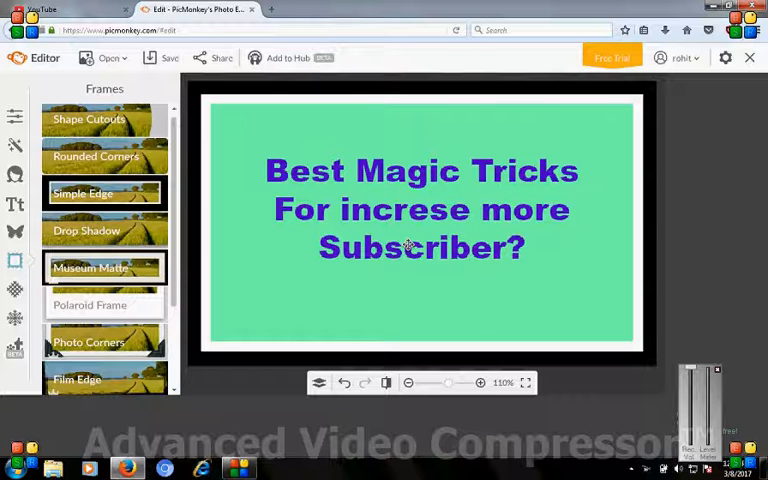
mouse_move(525, 265)
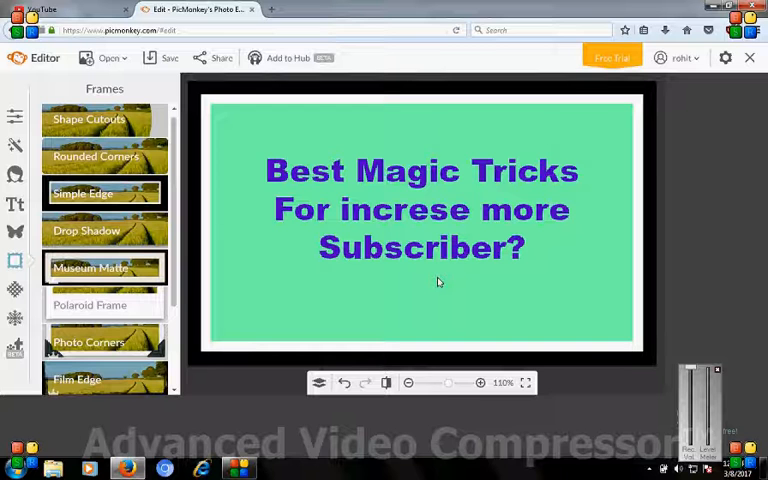
mouse_move(455, 247)
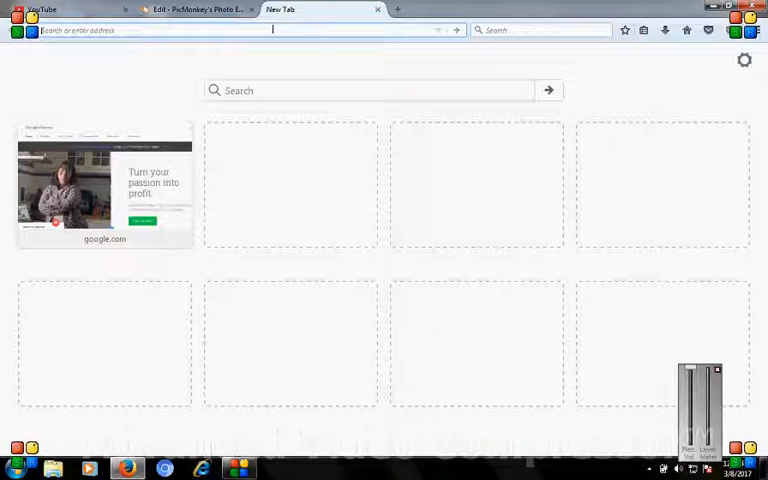
Navigate the new tab to subscriberz.com, landing on its security check page.
type("subscriberz.com")
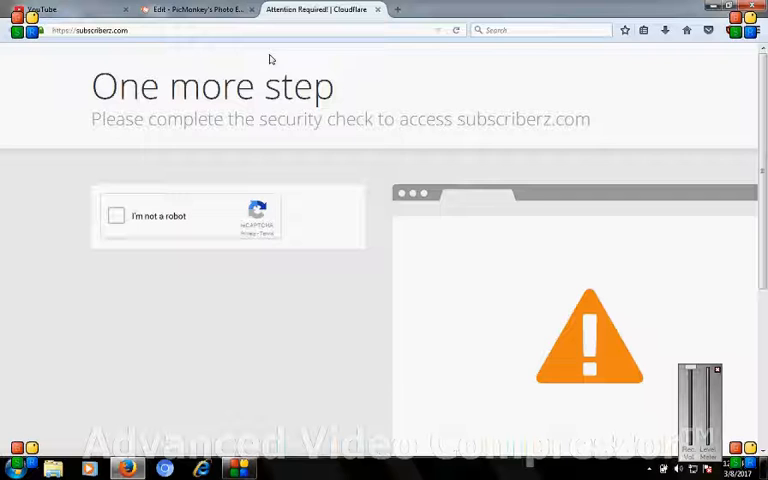
mouse_move(123, 238)
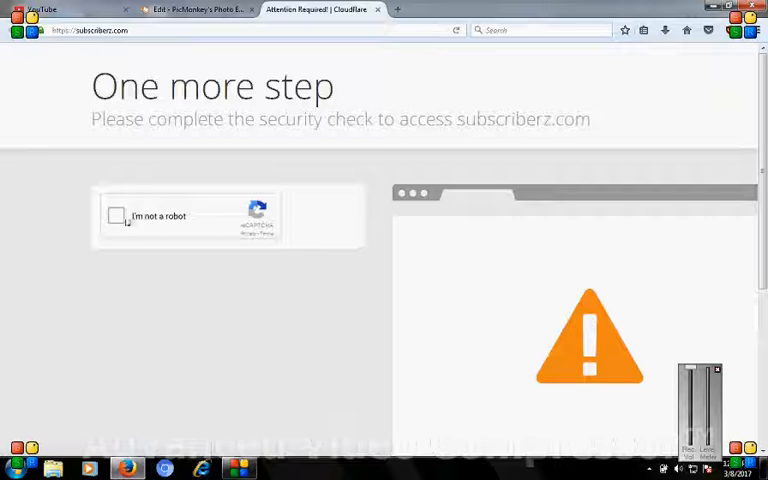
mouse_move(127, 233)
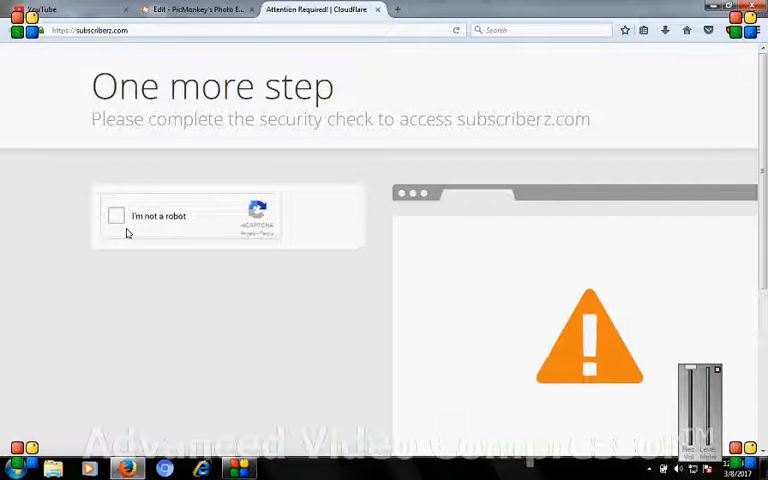
Pass the 'I'm not a robot' reCAPTCHA to reach the SubscriberZ channel grid.
left_click(114, 216)
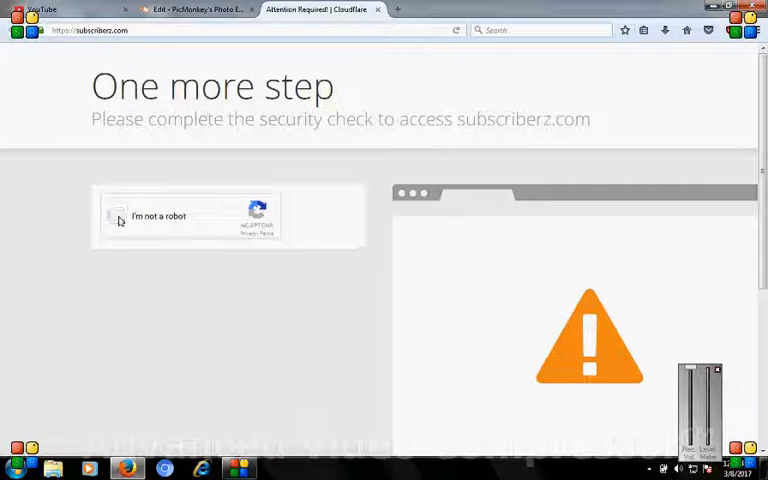
left_click(118, 216)
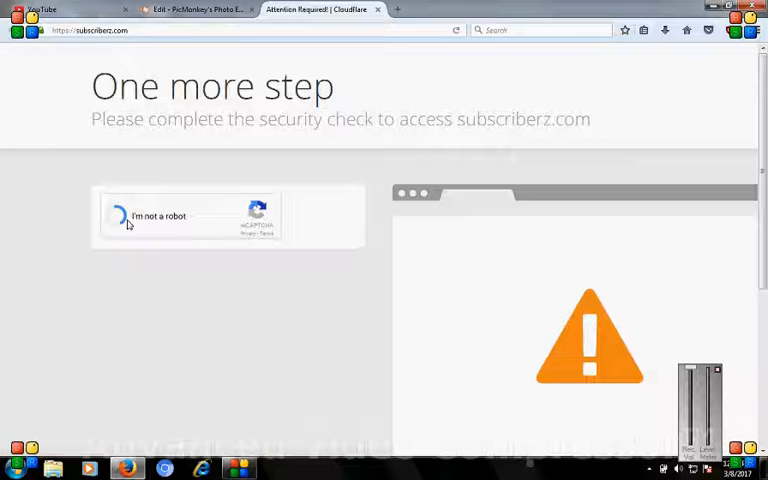
left_click(120, 215)
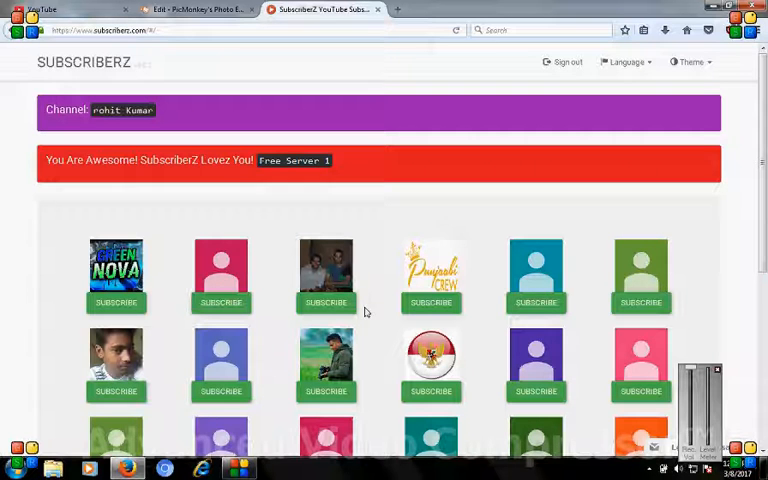
Subscribe to the third and fifth channels of the top row until the limit notice appears.
scroll("down", 3)
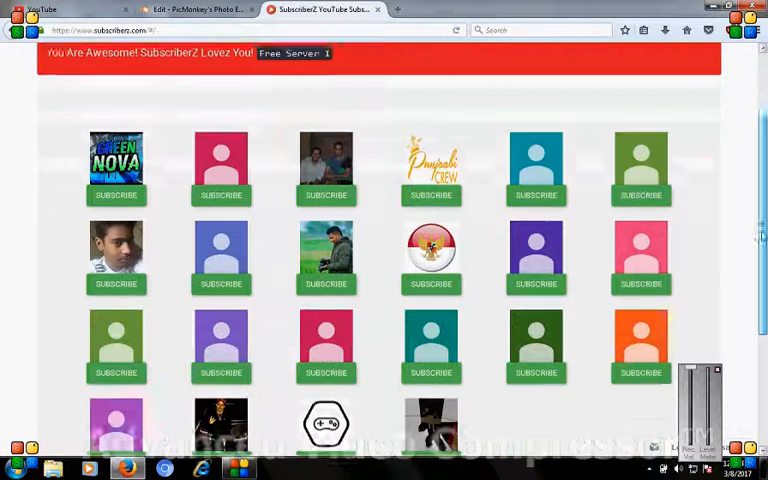
scroll("down", 3)
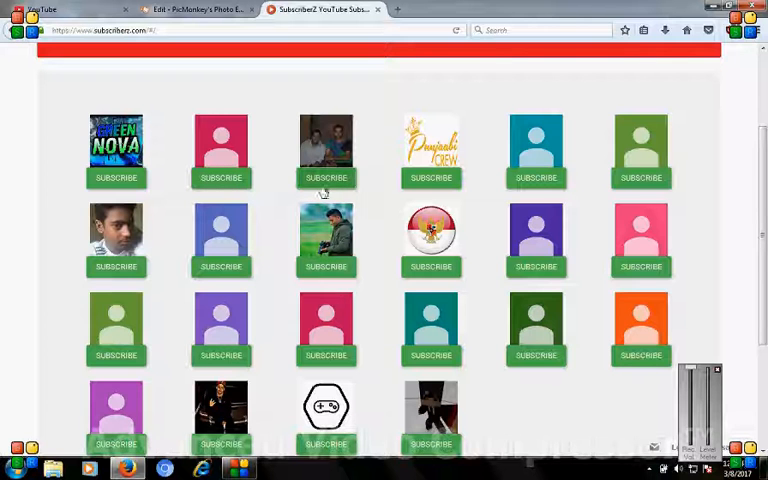
left_click(325, 178)
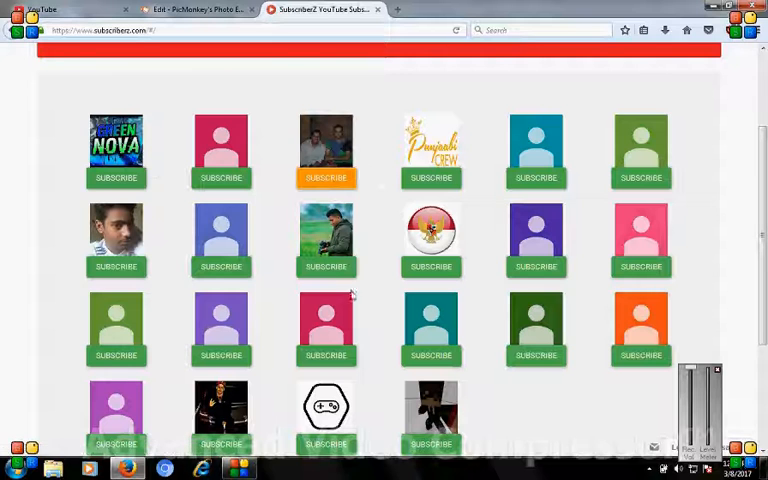
mouse_move(374, 208)
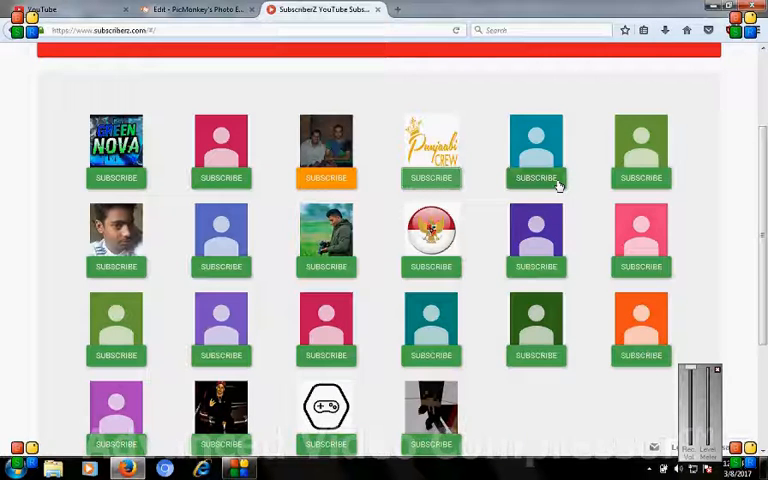
left_click(535, 178)
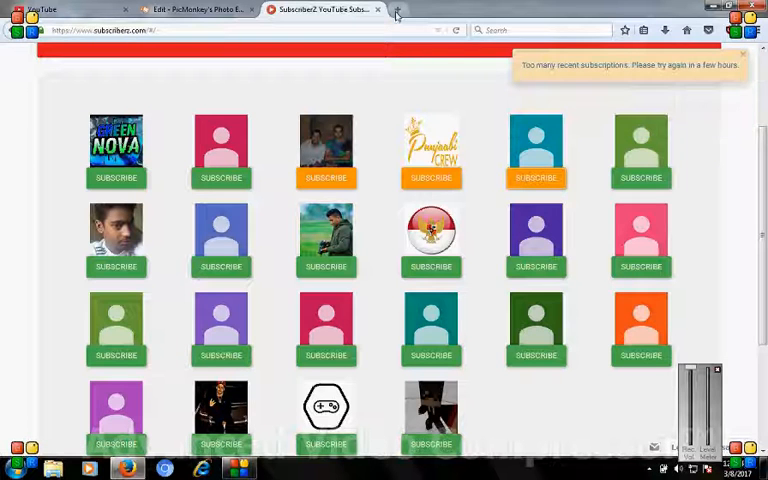
Start a new browser tab for YouTube.
left_click(393, 10)
type("https://www.youtube.com")
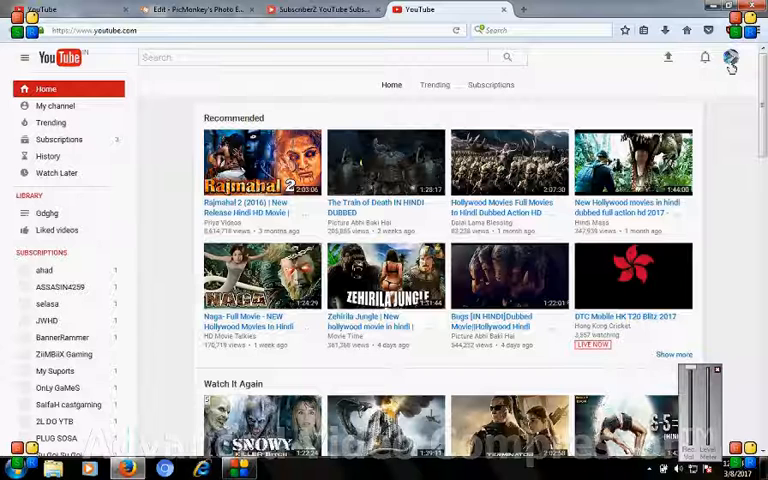
Reach the YouTube Creator Studio dashboard showing 62 subscribers, then return to SubscriberZ.
left_click(734, 58)
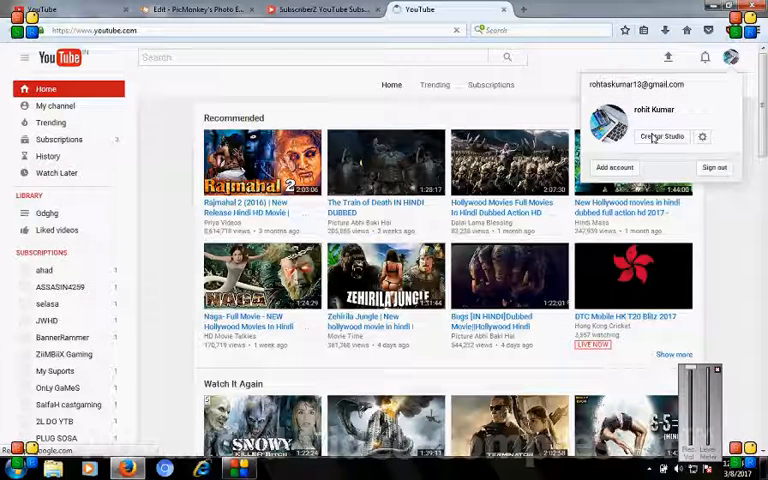
left_click(662, 137)
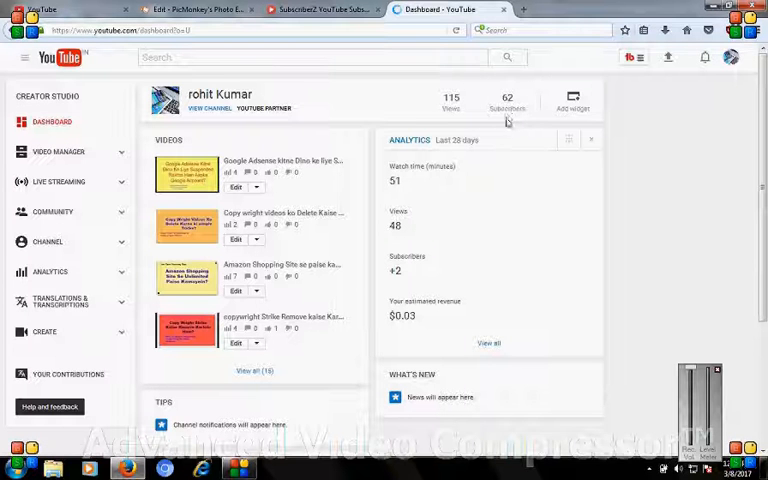
left_click(320, 8)
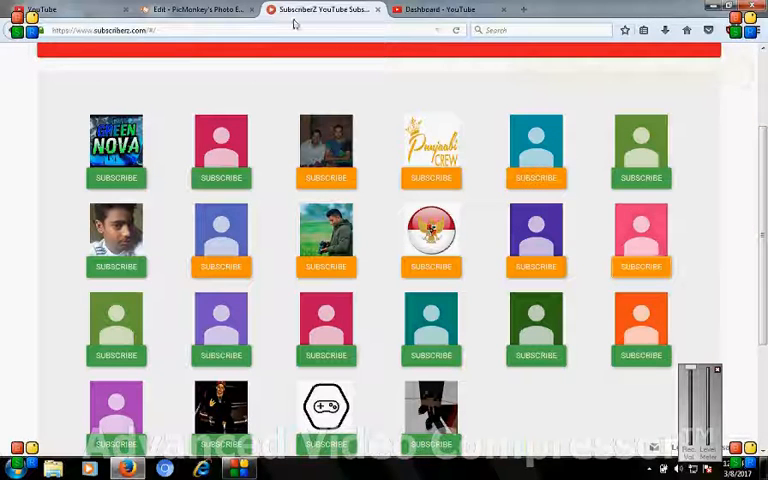
mouse_move(445, 9)
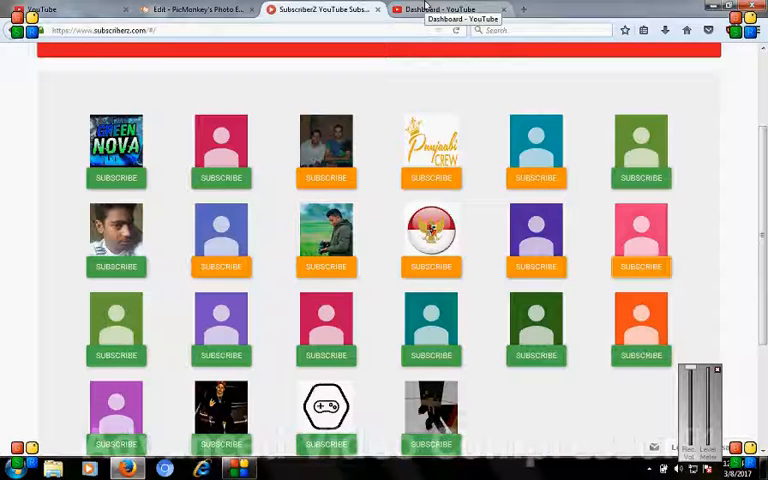
Bring the Dashboard - YouTube tab back to the front, still reading 62 subscribers.
left_click(450, 9)
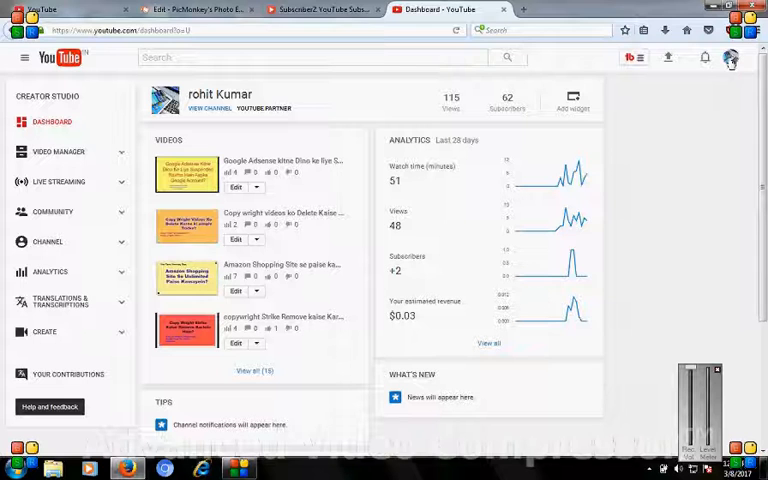
left_click(731, 57)
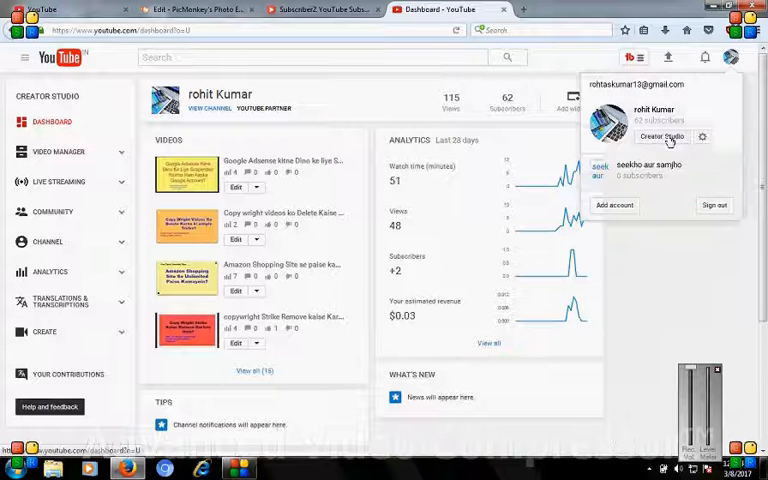
left_click(643, 168)
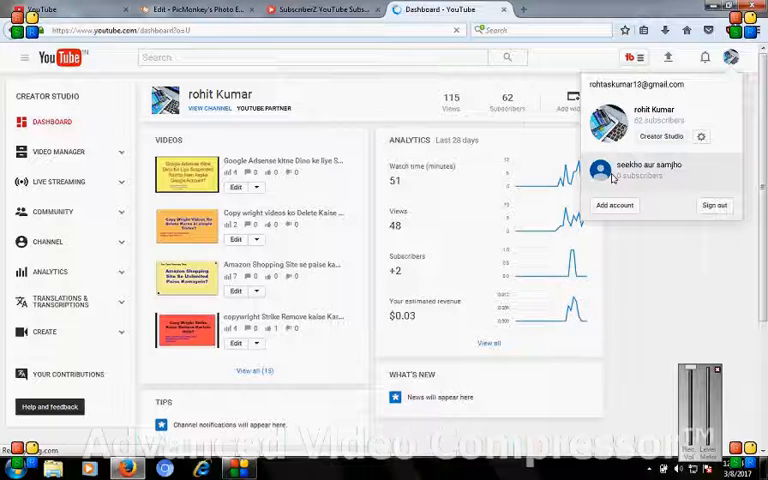
left_click(612, 178)
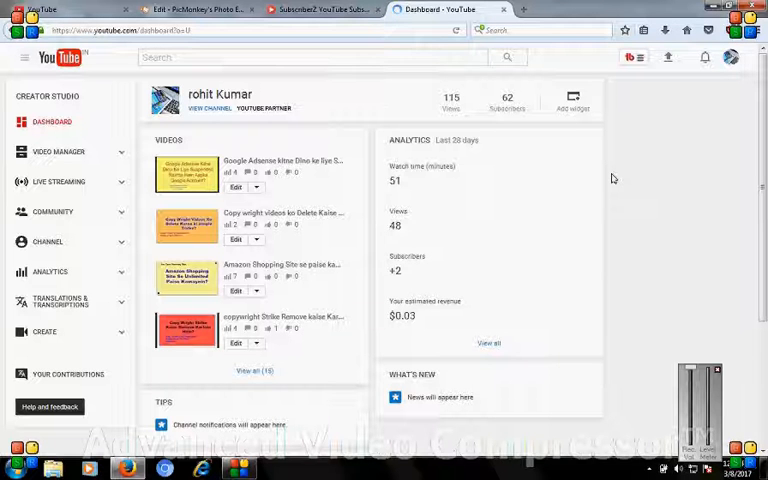
mouse_move(524, 124)
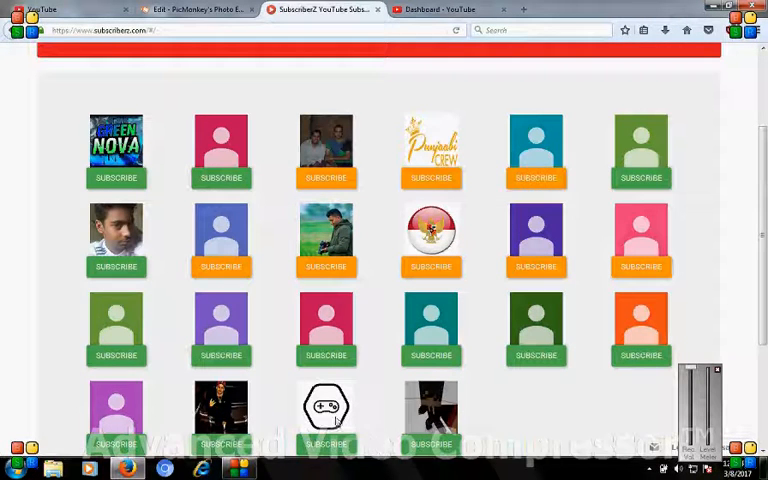
Scroll the SubscriberZ channel grid down to its last row.
scroll("down", 3)
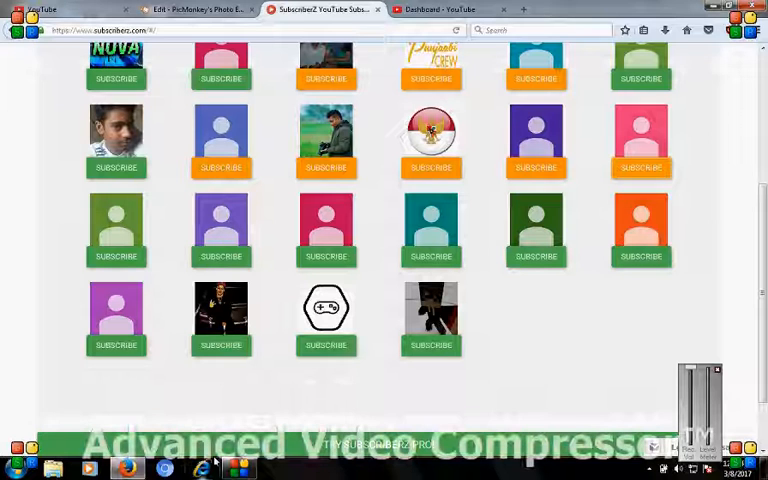